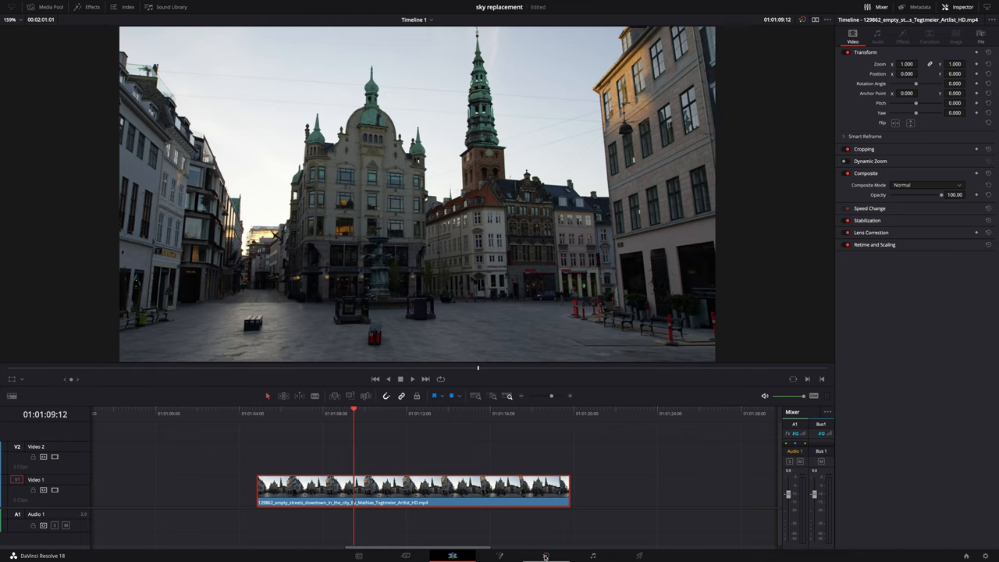
Switch from the Edit page to the Color page to grade the city square clip.
{"action": "left_click", "coordinate": [546, 555]}
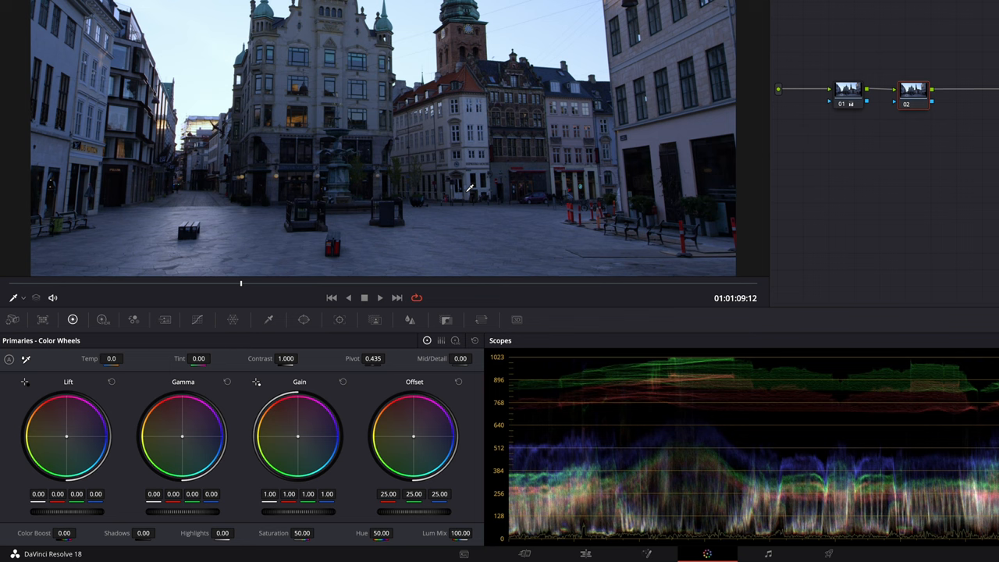
{"action": "mouse_move", "coordinate": [443, 205]}
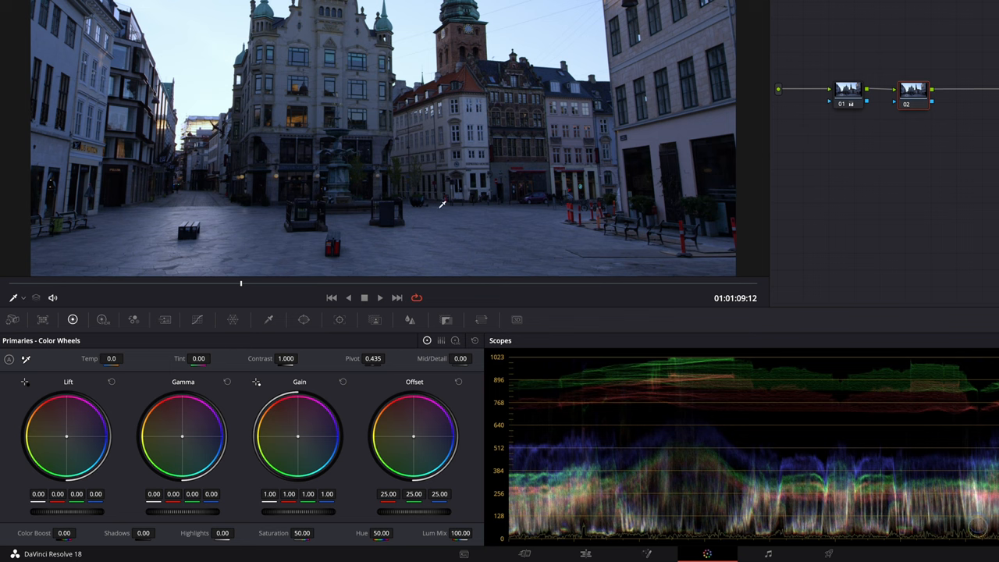
Open the Qualifier palette and switch it to 3D mode for isolating the sky.
{"action": "left_click", "coordinate": [269, 319]}
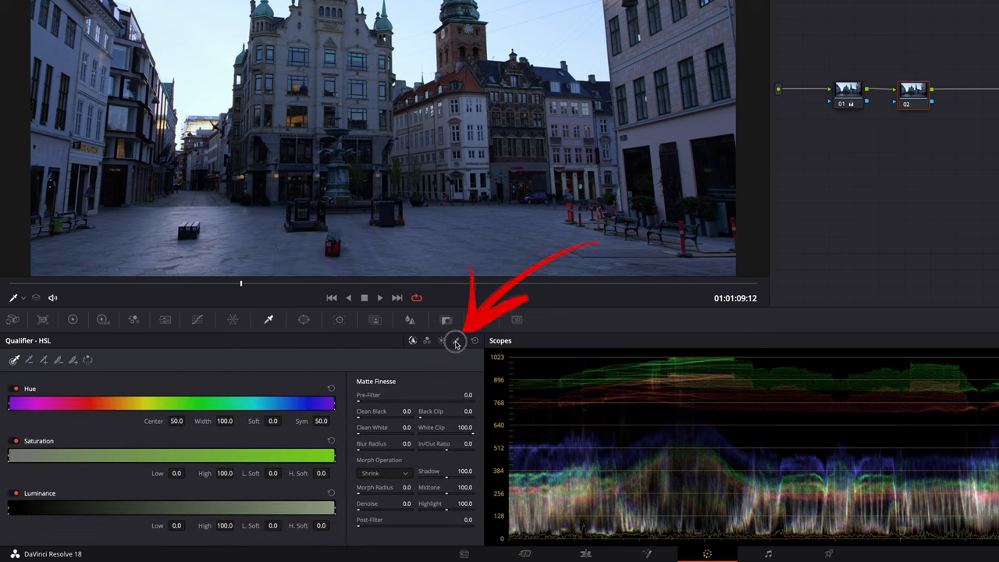
{"action": "left_click", "coordinate": [455, 340]}
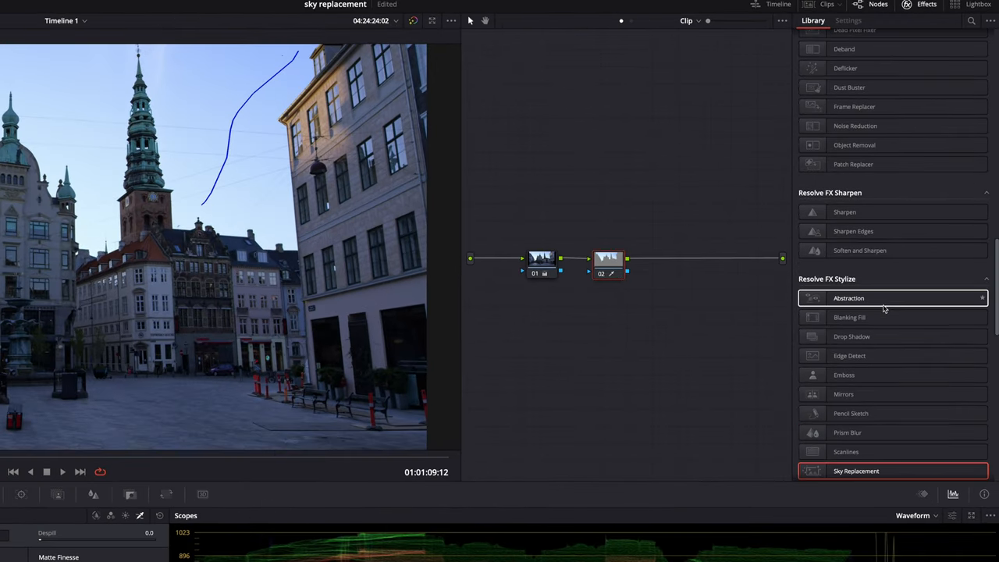
Add Sky Replacement after node 02, fed by node 02's sky key.
{"action": "scroll", "scroll_direction": "down", "scroll_amount": 3}
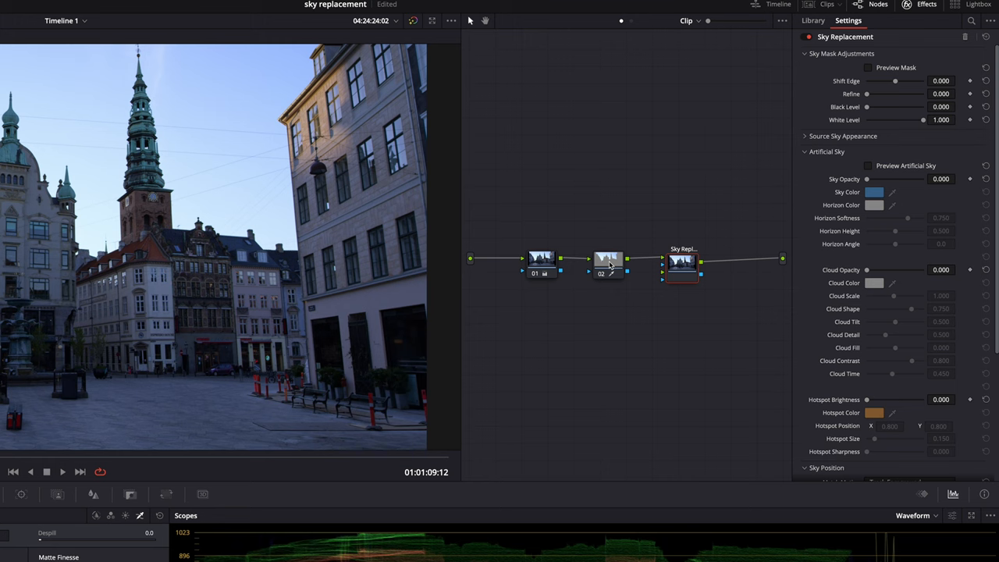
{"action": "left_click", "coordinate": [812, 20]}
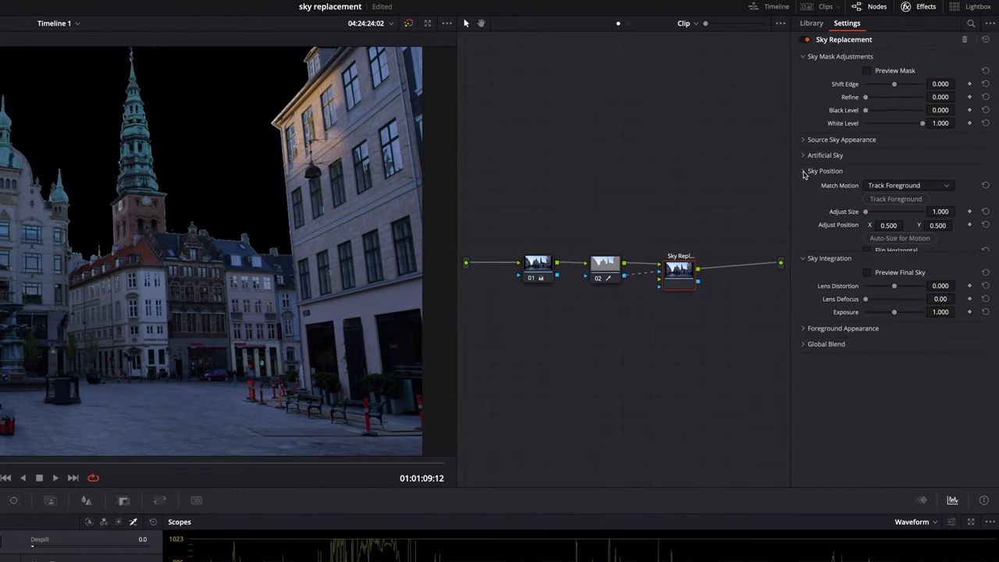
Collapse Sky Position and Sky Integration, test the Refine slider, then reset Refine to 0.
{"action": "left_click", "coordinate": [803, 171]}
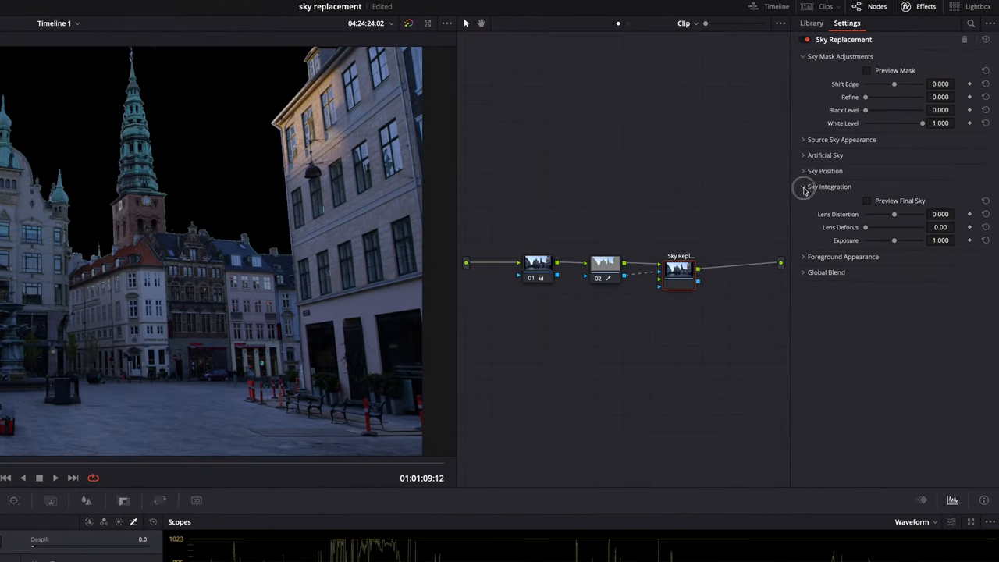
{"action": "left_click", "coordinate": [804, 186]}
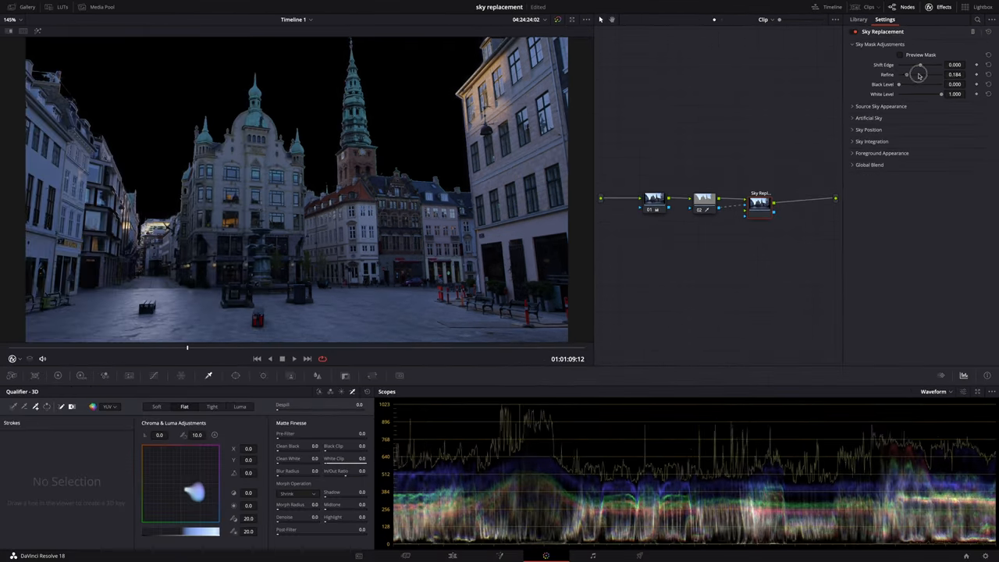
{"action": "left_click_drag", "start_coordinate": [919, 74], "coordinate": [897, 74]}
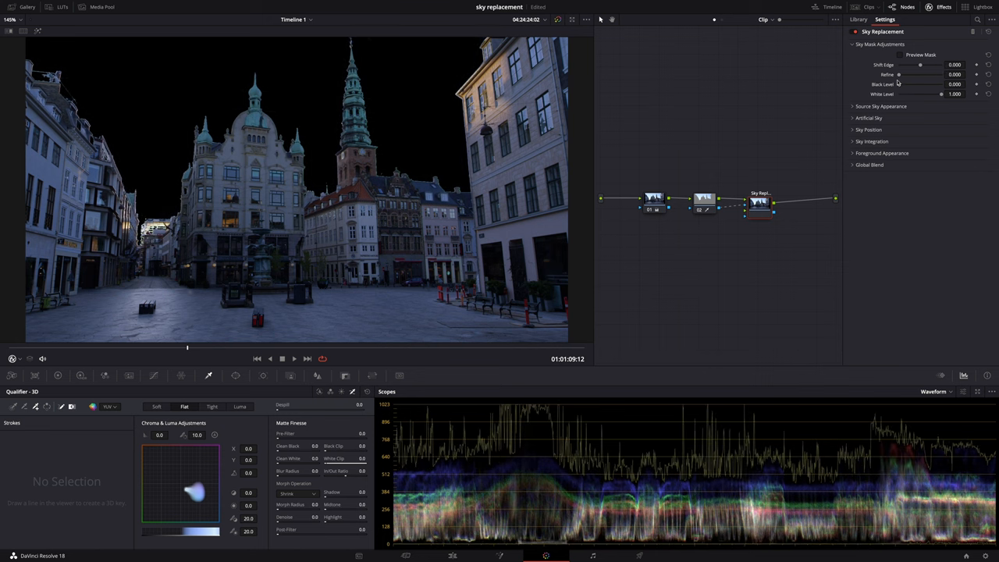
{"action": "mouse_move", "coordinate": [874, 85]}
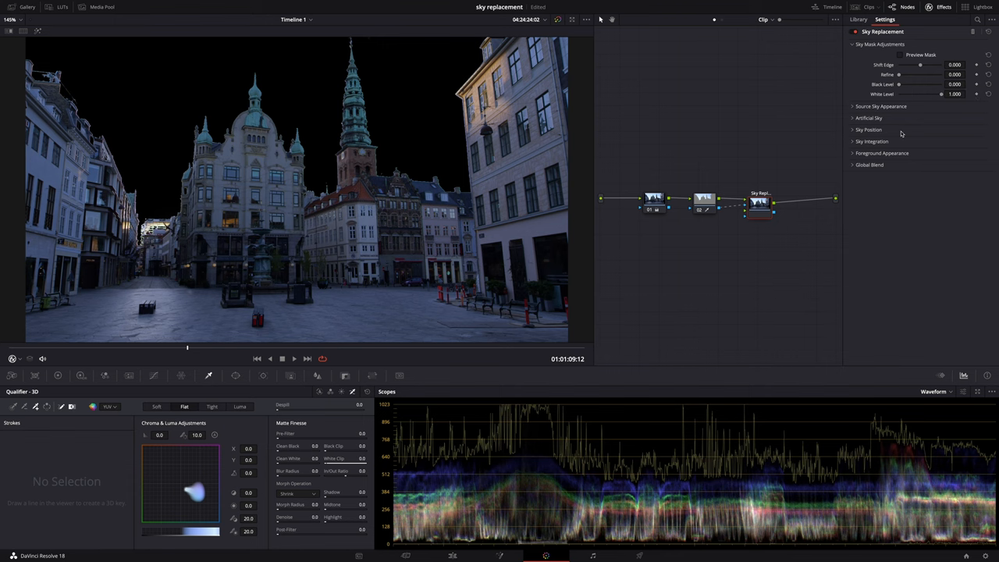
{"action": "left_click", "coordinate": [920, 55]}
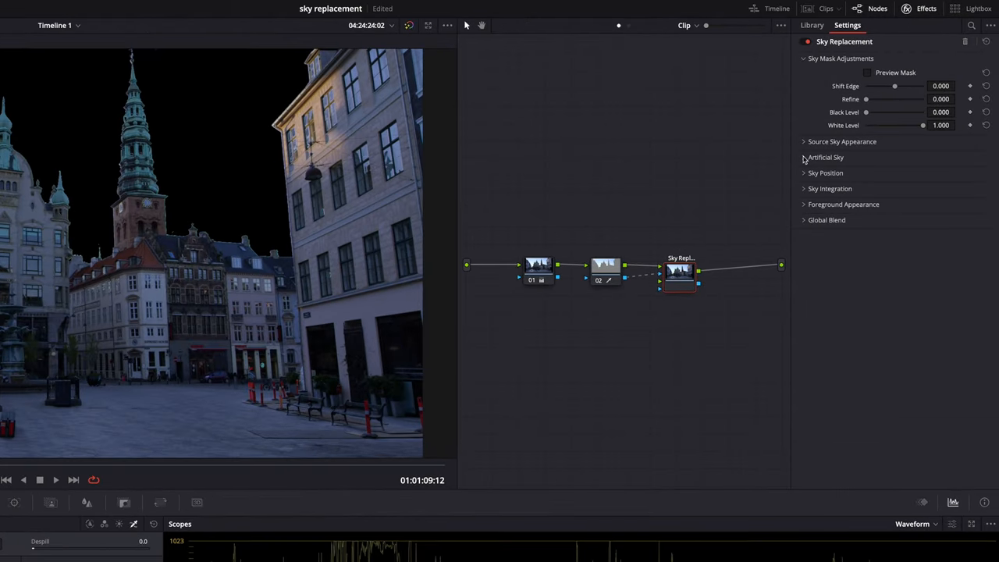
Give the artificial sky opacity 1.0, a softer blue colour and a pale cream horizon.
{"action": "left_click", "coordinate": [804, 157]}
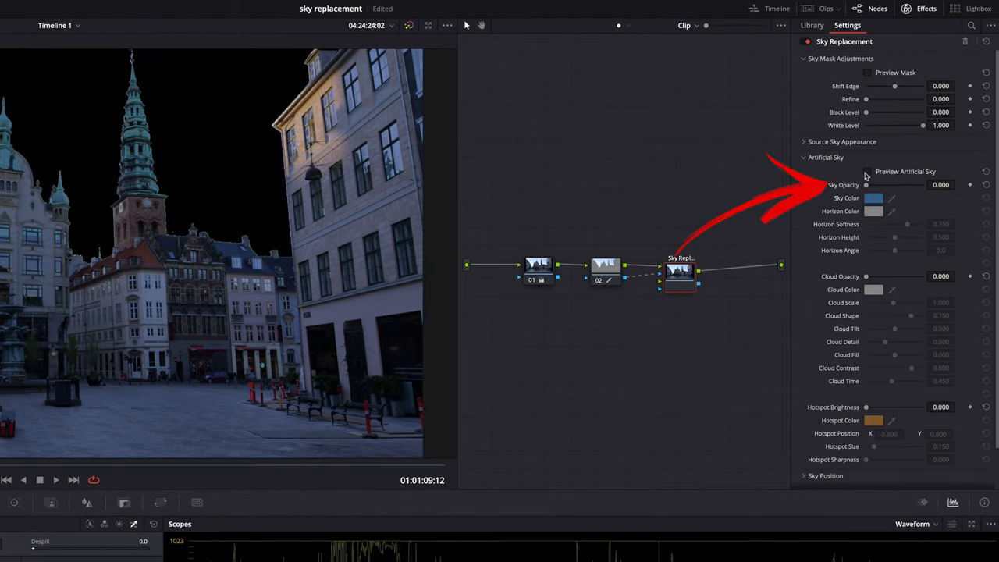
{"action": "left_click_drag", "start_coordinate": [865, 185], "coordinate": [923, 185]}
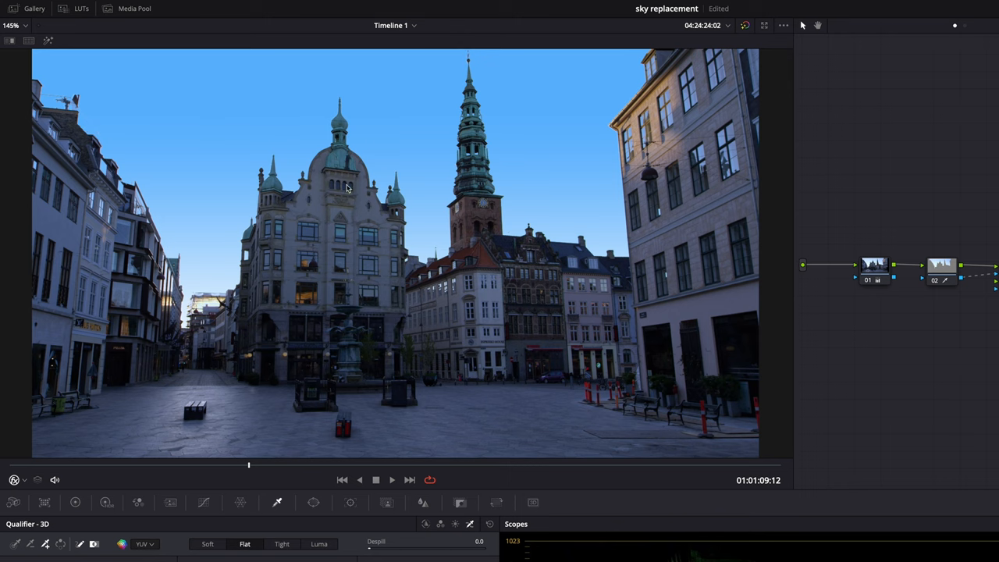
{"action": "mouse_move", "coordinate": [945, 191]}
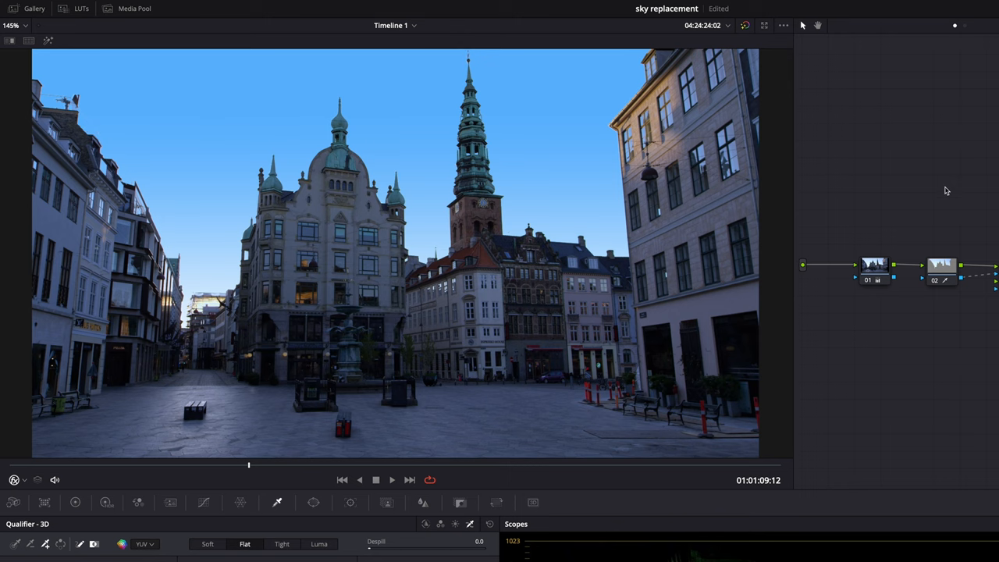
{"action": "left_click", "coordinate": [872, 198]}
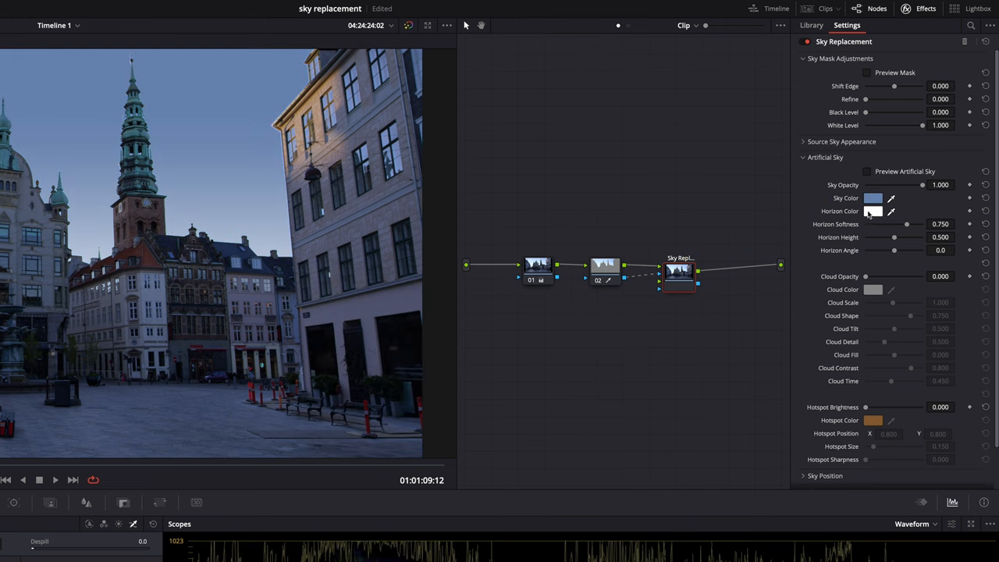
{"action": "left_click", "coordinate": [873, 210]}
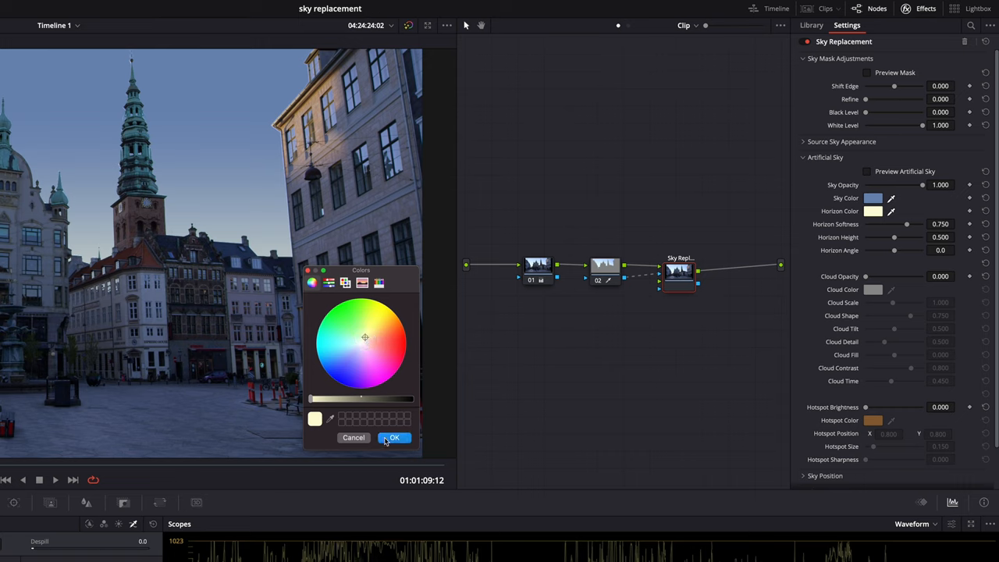
Confirm the cream horizon, then make the clouds fully opaque and dark blue.
{"action": "left_click", "coordinate": [394, 436]}
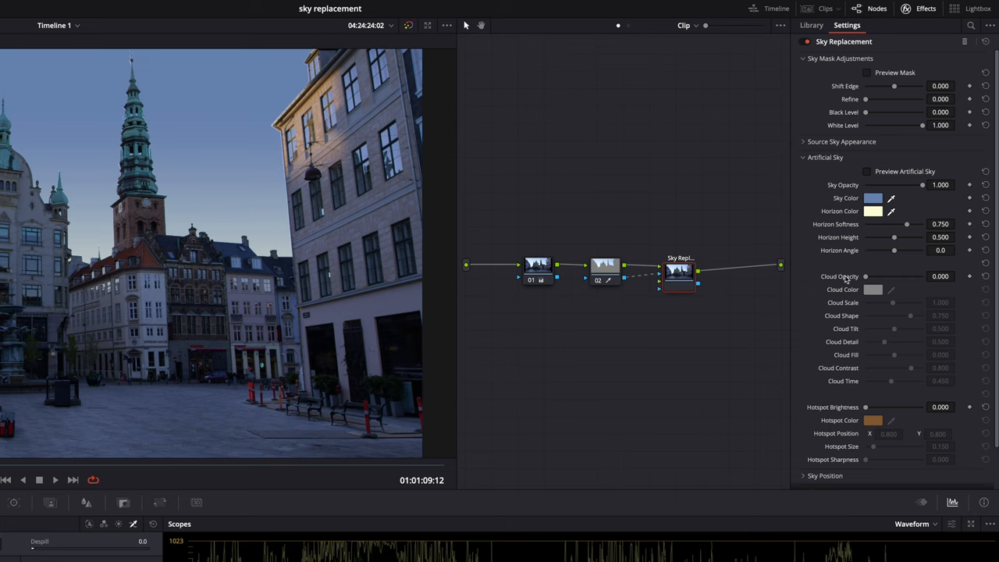
{"action": "left_click_drag", "start_coordinate": [864, 277], "coordinate": [868, 276]}
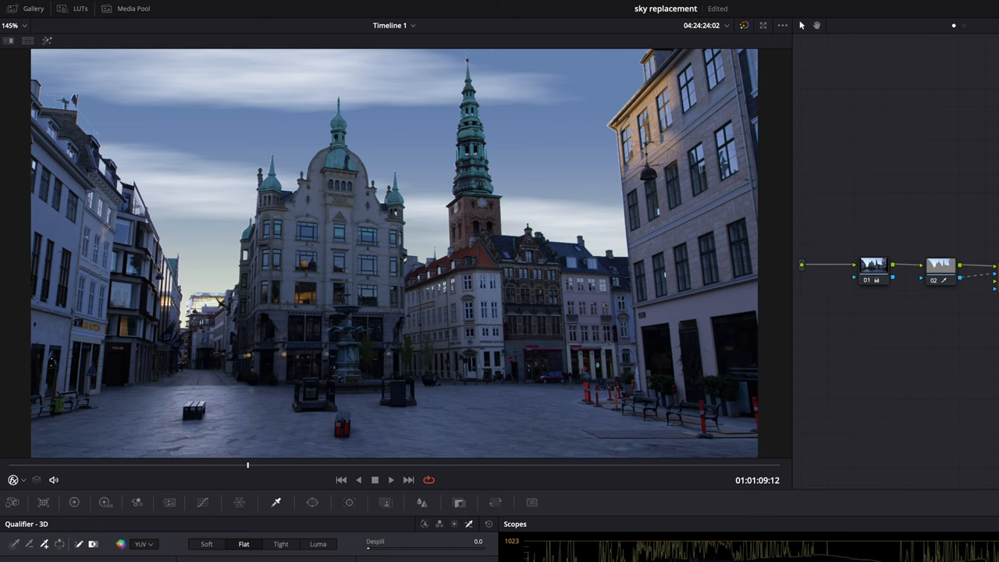
{"action": "mouse_move", "coordinate": [227, 94]}
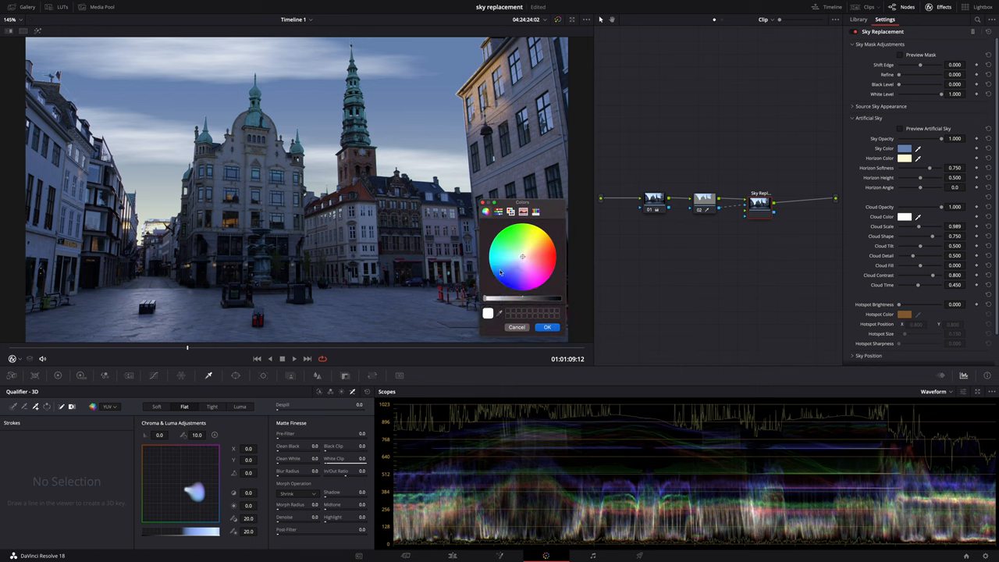
{"action": "left_click_drag", "start_coordinate": [498, 298], "coordinate": [529, 298]}
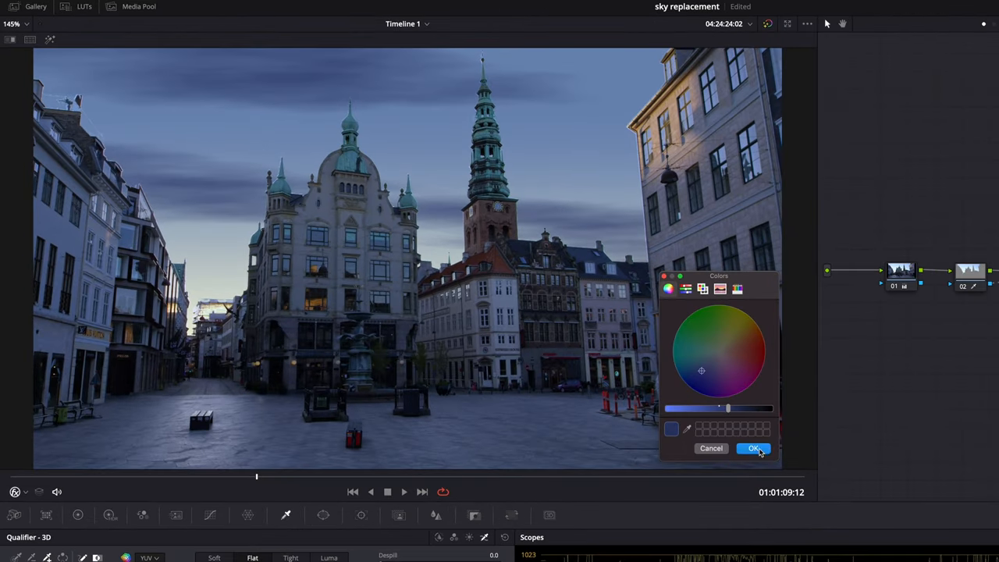
{"action": "left_click", "coordinate": [753, 448]}
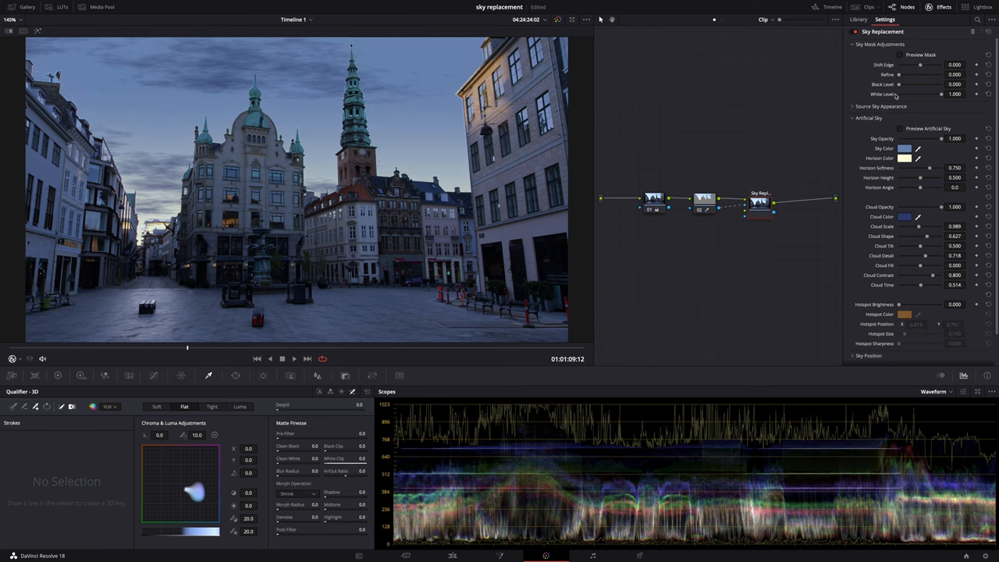
{"action": "mouse_move", "coordinate": [898, 86]}
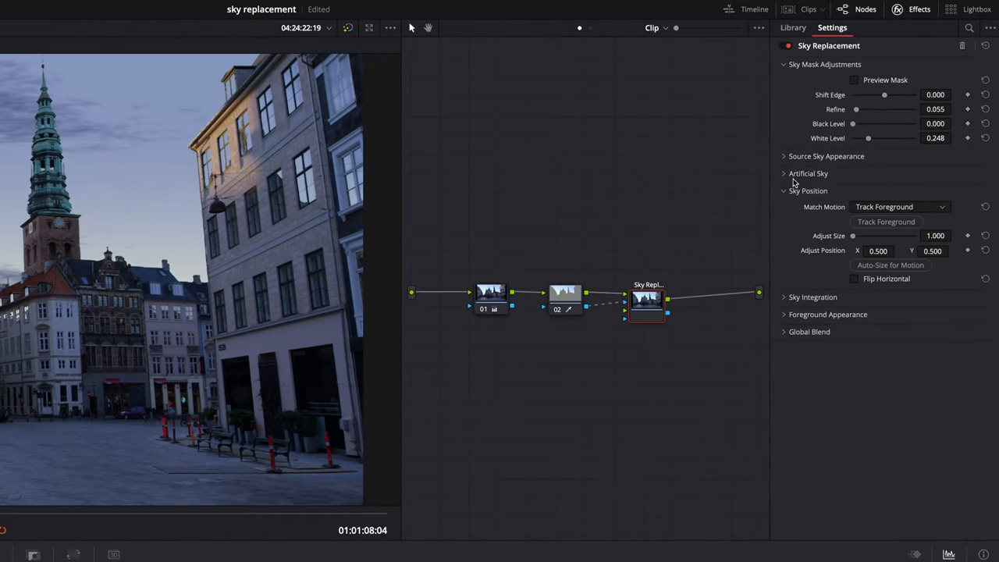
Set Match Motion to Keyframing Only and nudge the sky's vertical position.
{"action": "left_click", "coordinate": [897, 207]}
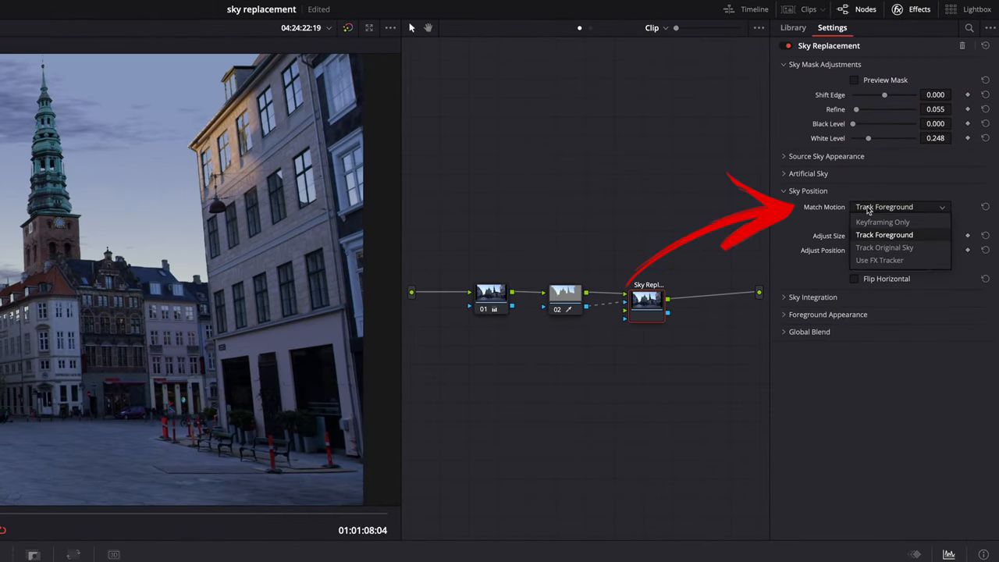
{"action": "mouse_move", "coordinate": [881, 222]}
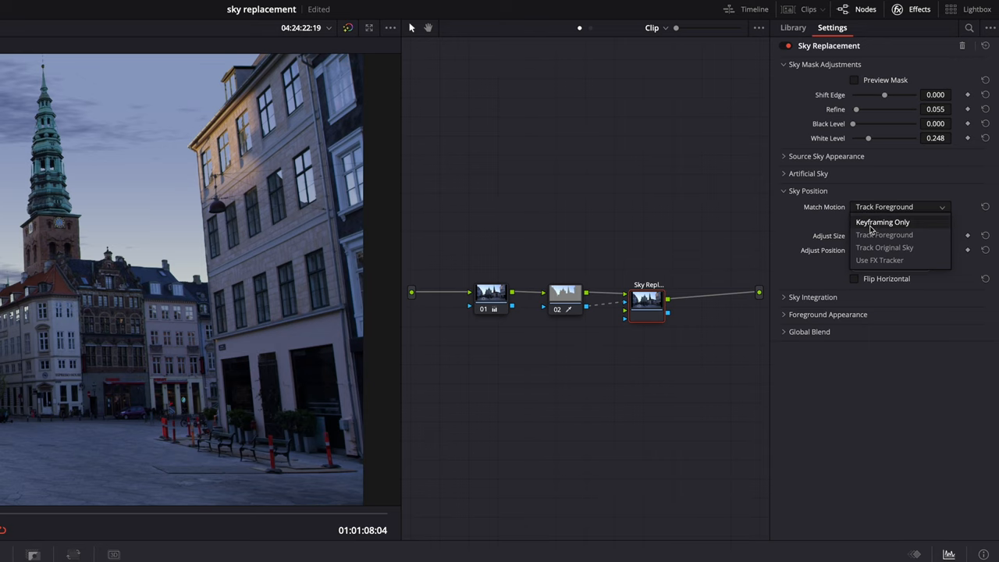
{"action": "left_click", "coordinate": [882, 221]}
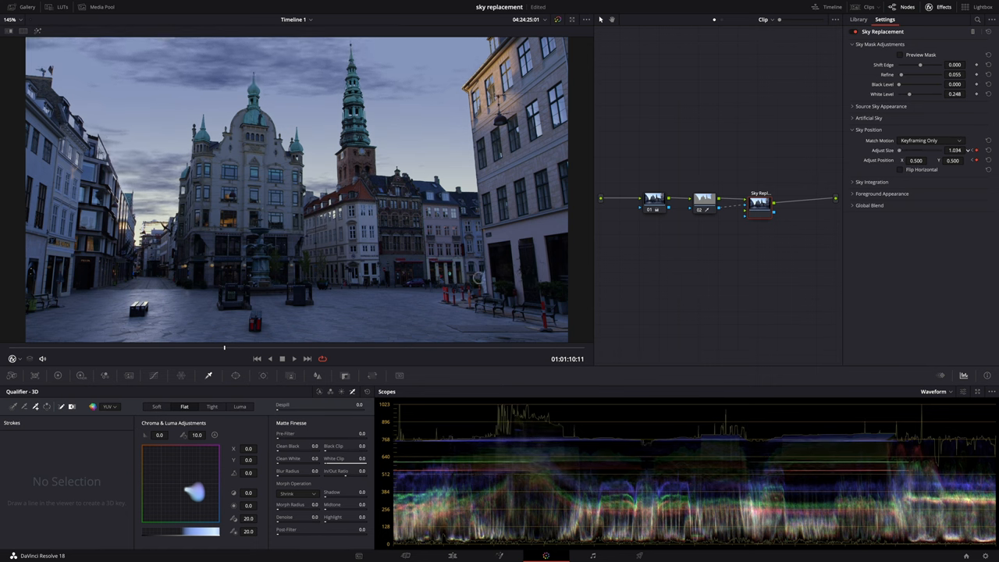
{"action": "left_click_drag", "start_coordinate": [952, 160], "coordinate": [952, 168]}
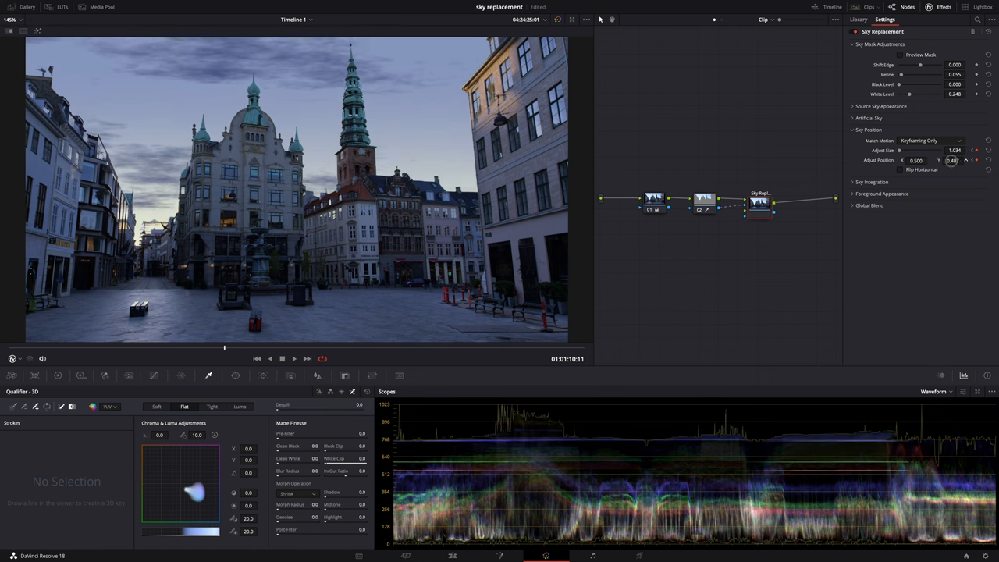